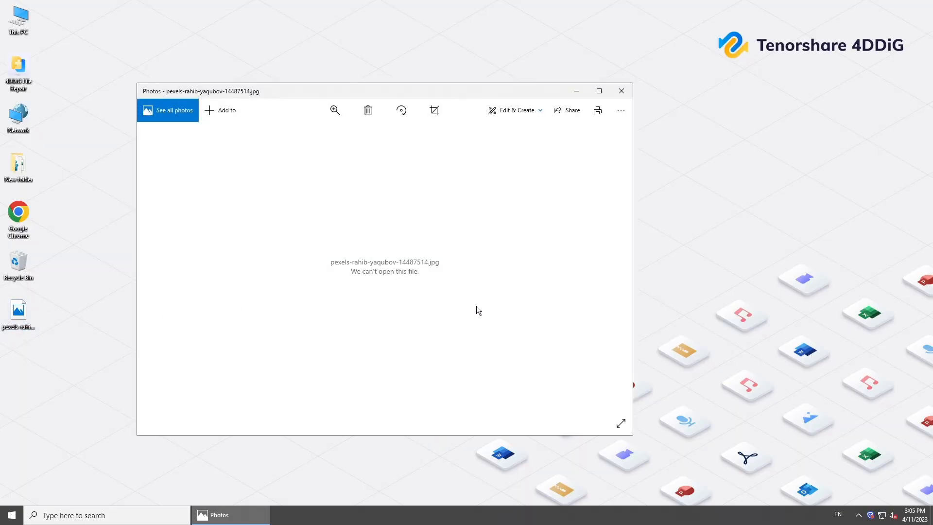
pyautogui.moveTo(409, 301)
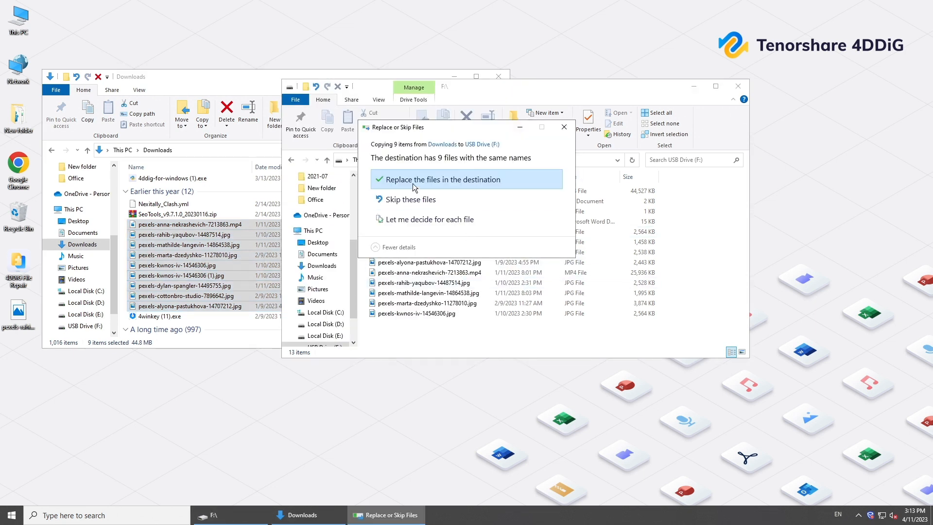
# Replace the same-named files on the USB drive and open one copied JPG to check it
pyautogui.click(443, 178)
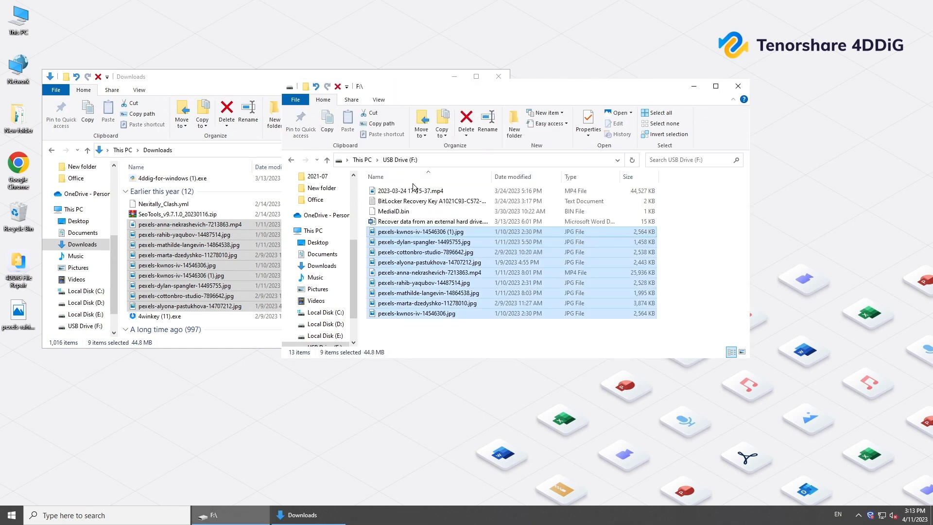
pyautogui.click(424, 242)
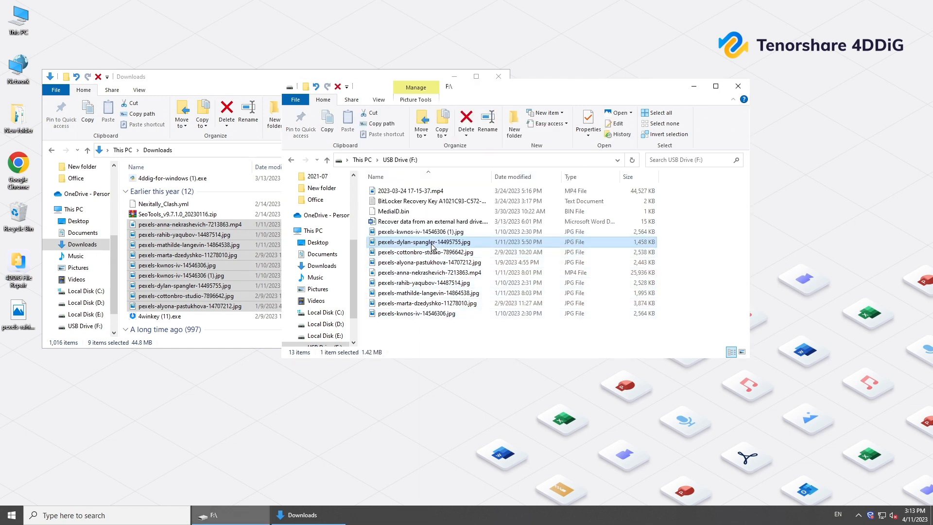
pyautogui.doubleClick(424, 242)
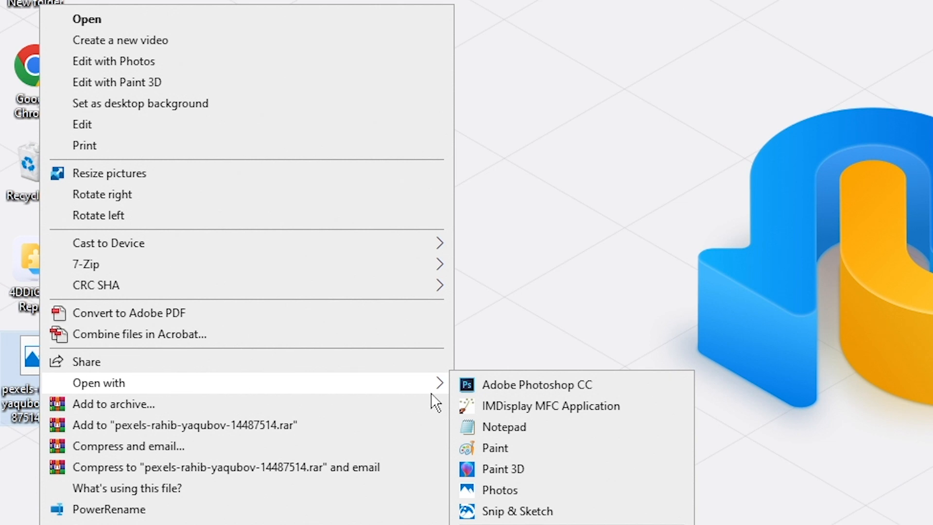
pyautogui.moveTo(571, 447)
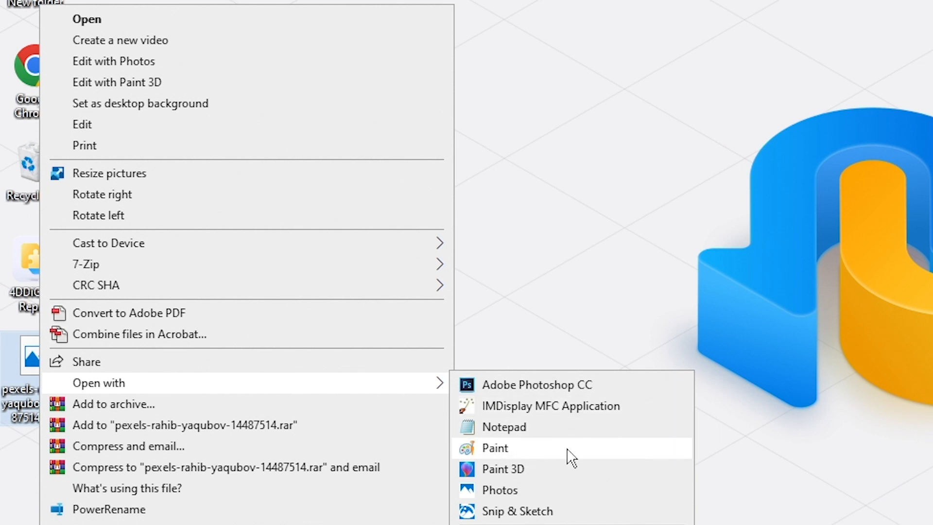
# Open the damaged JPG in Paint and zoom out to see the whole photo
pyautogui.click(494, 447)
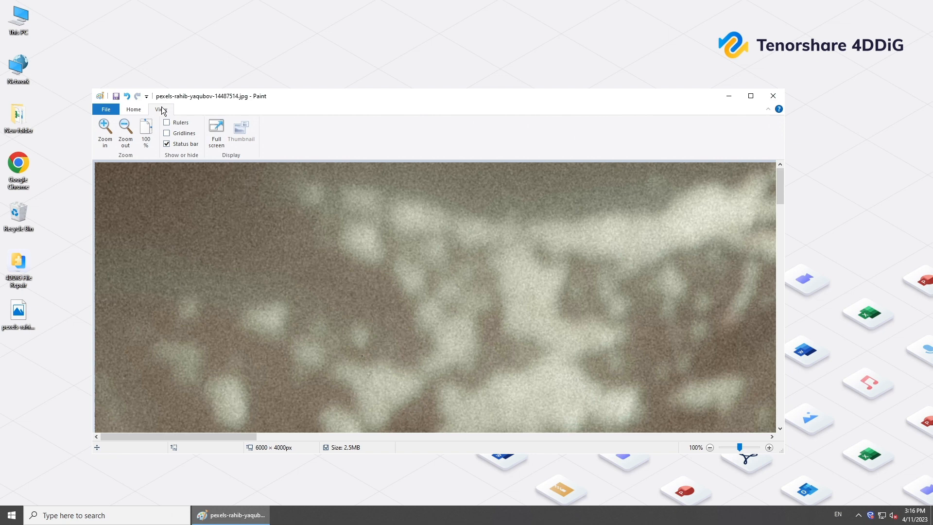
pyautogui.click(125, 133)
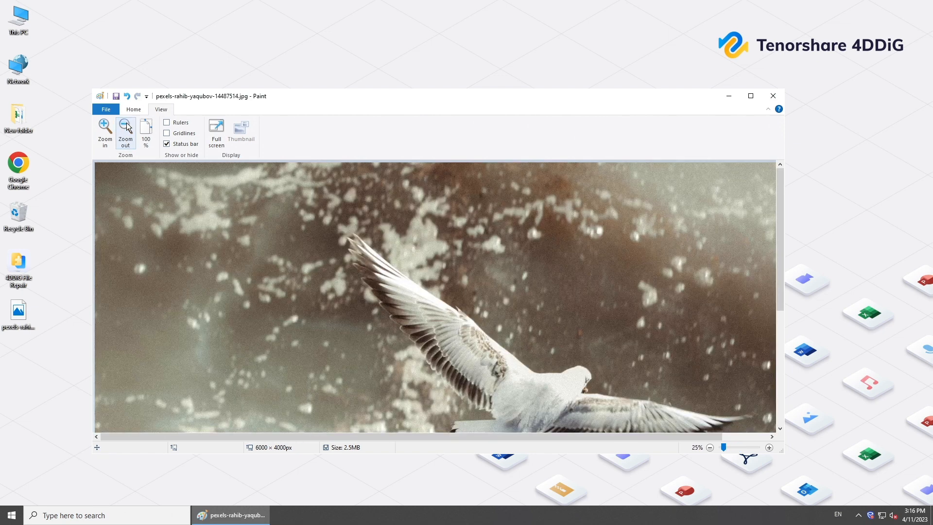
pyautogui.click(126, 133)
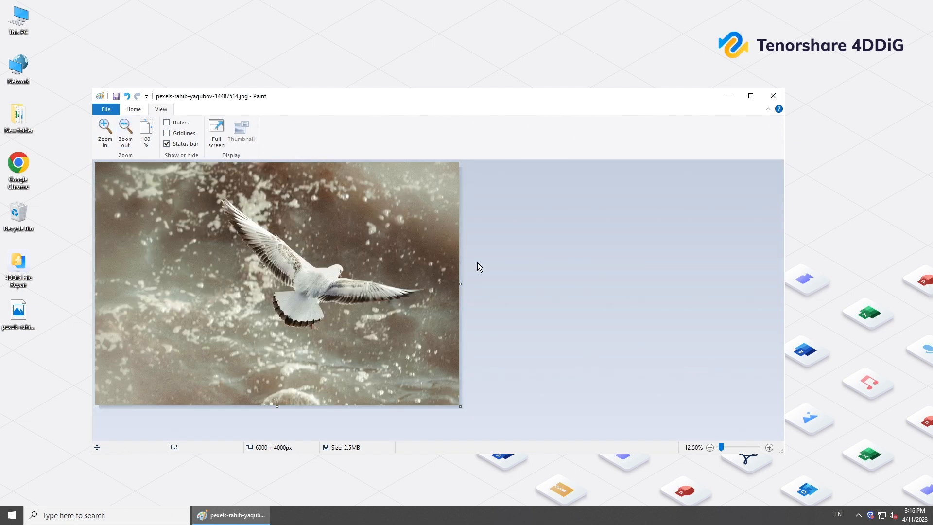
pyautogui.click(106, 109)
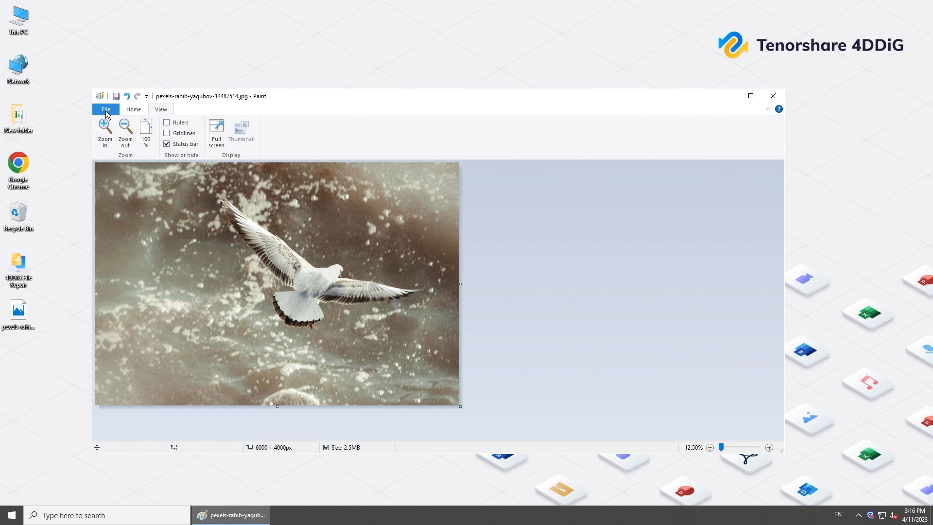
# Save a copy as pexels-rahib-yaqubov-14487514.png on the Desktop and open it
pyautogui.click(105, 108)
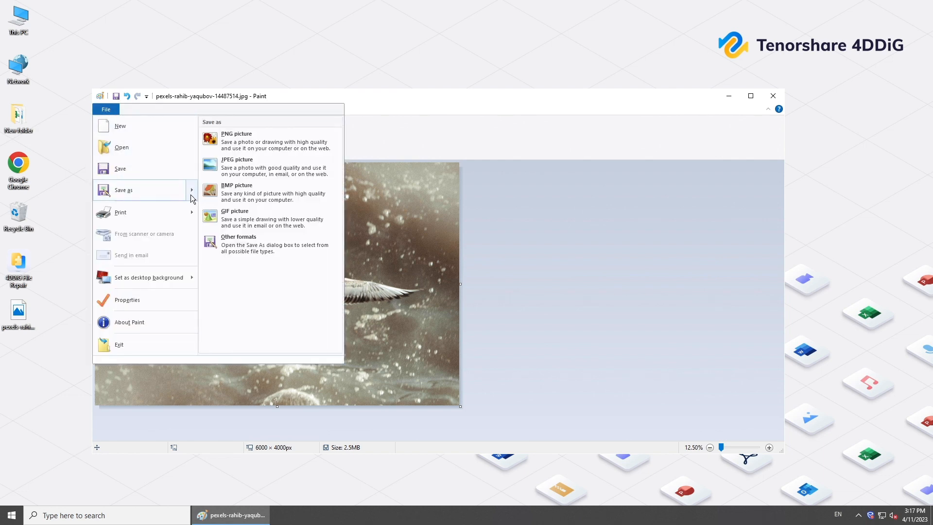
pyautogui.click(236, 133)
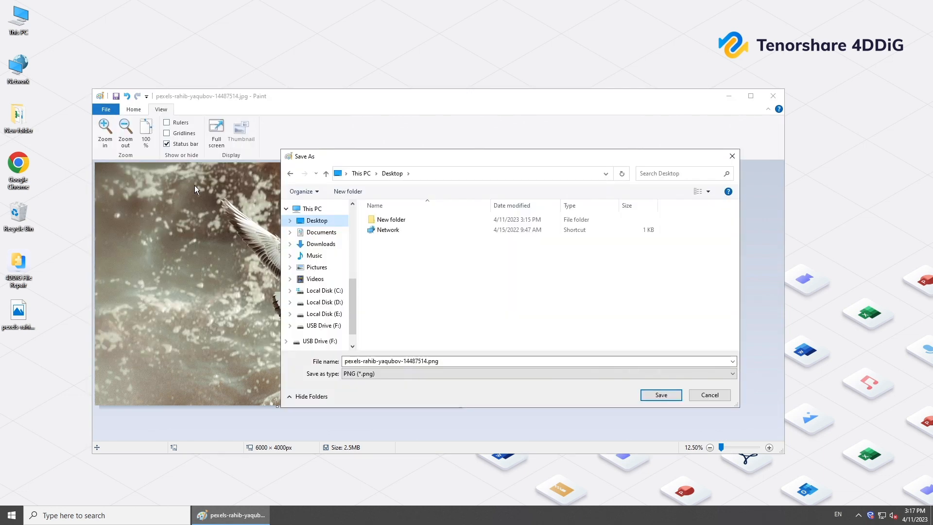
pyautogui.click(660, 394)
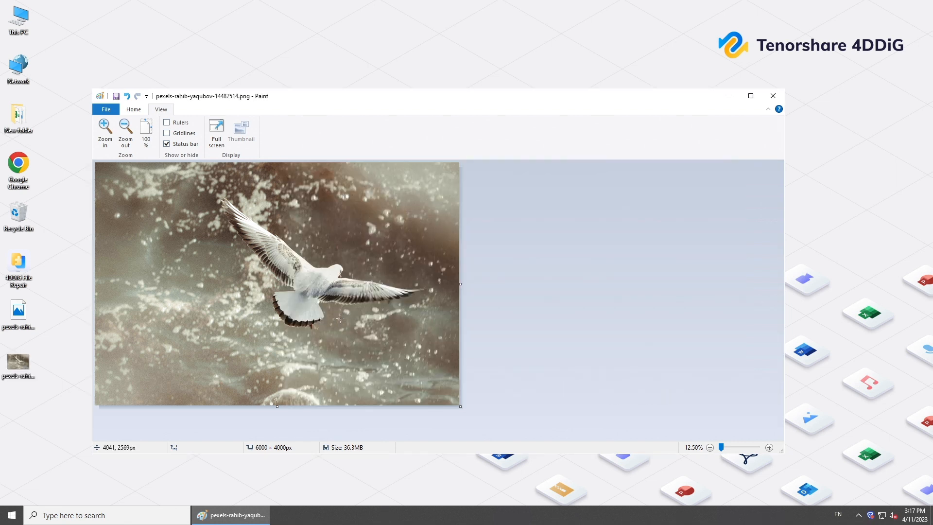
pyautogui.doubleClick(18, 363)
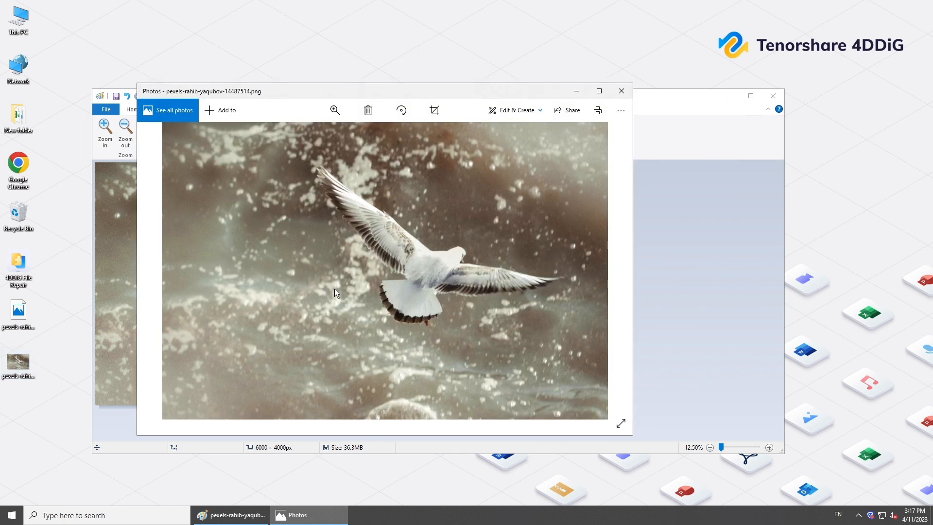
pyautogui.moveTo(621, 91)
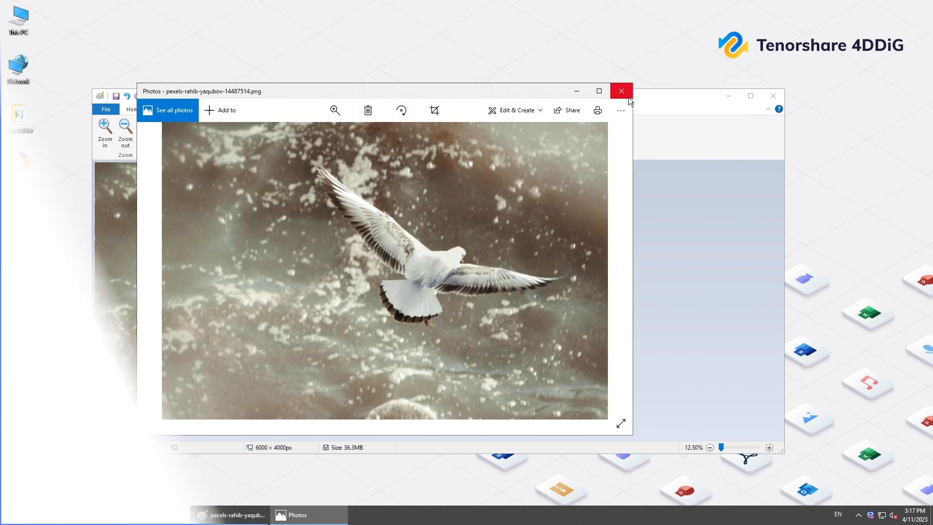
# Bring up the context options for the original JPG on the desktop
pyautogui.rightClick(18, 319)
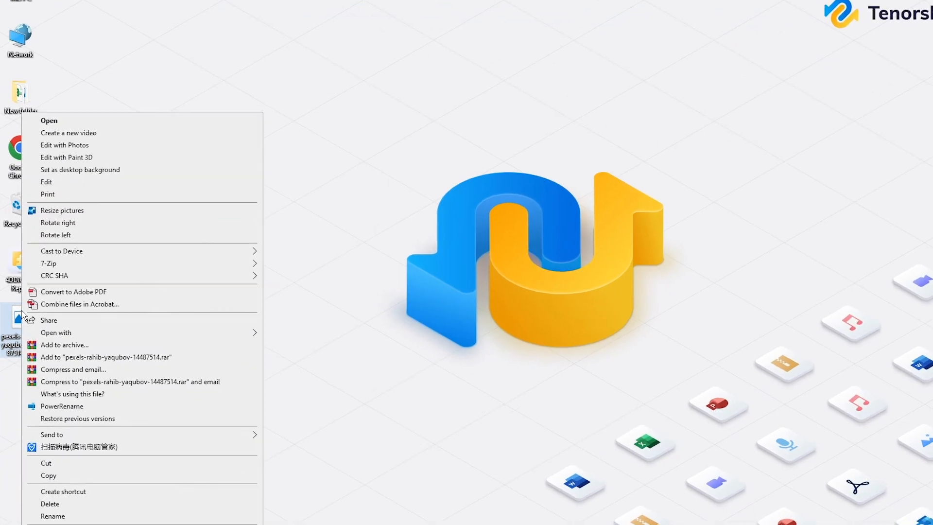
# Open the damaged seagull JPG in Adobe Photoshop CC
pyautogui.click(56, 332)
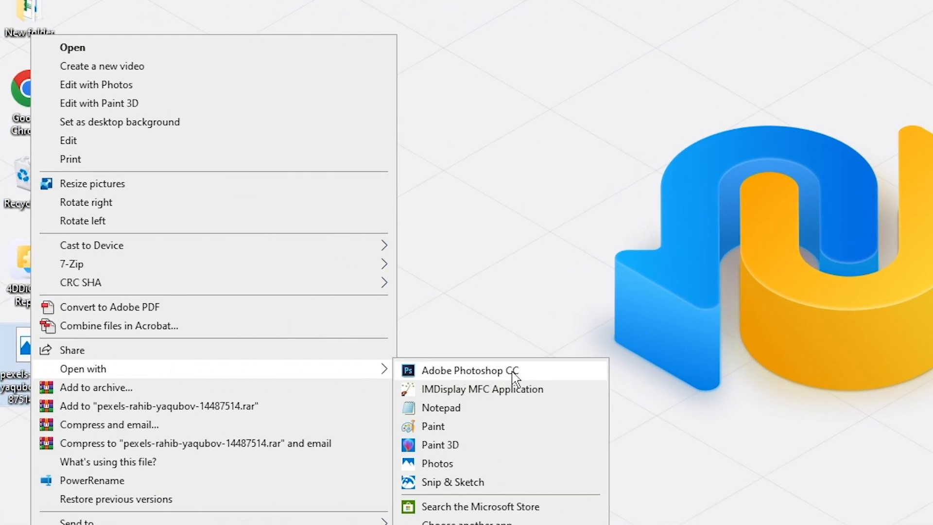
pyautogui.click(470, 370)
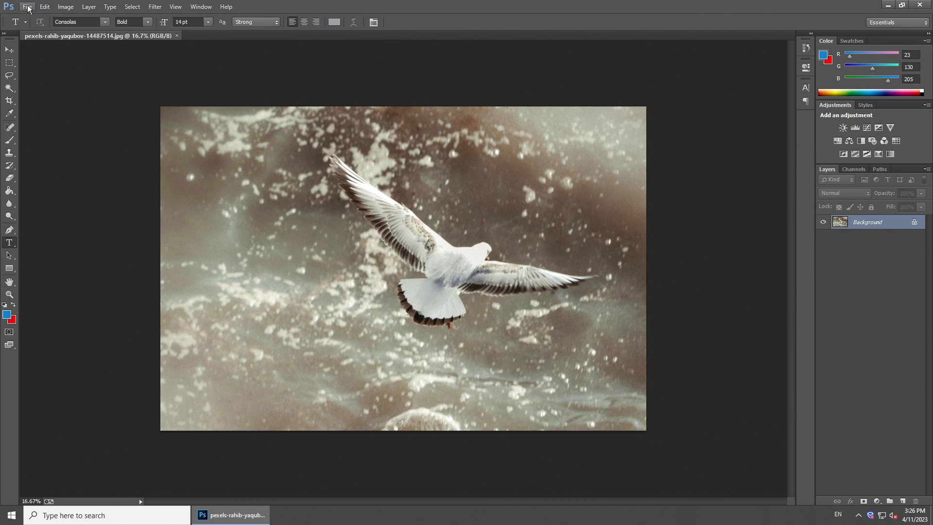
pyautogui.click(27, 7)
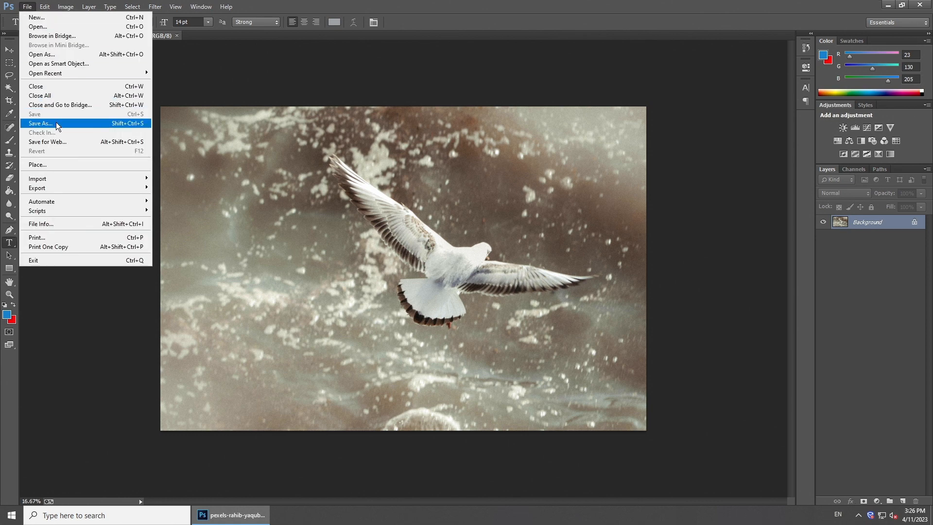
# Save it to the Desktop as a new high-quality progressive JPEG copy
pyautogui.click(40, 123)
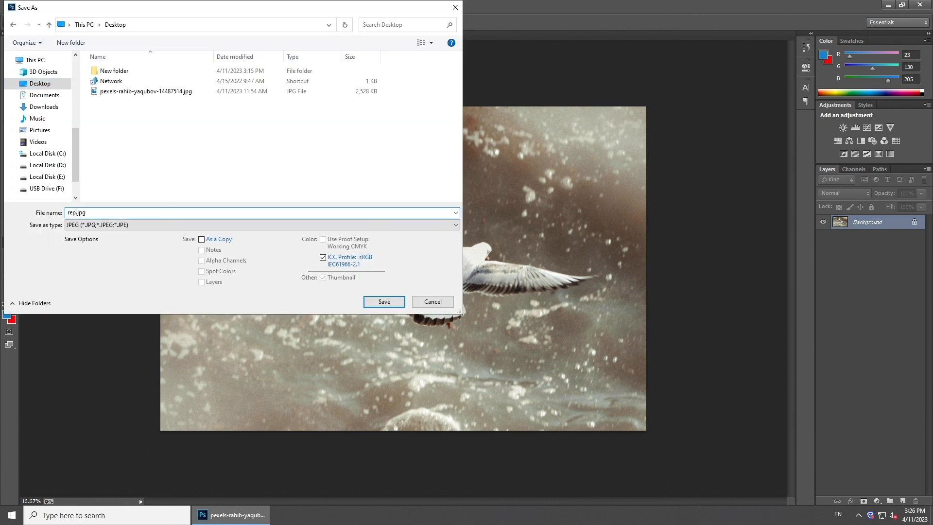
pyautogui.click(384, 302)
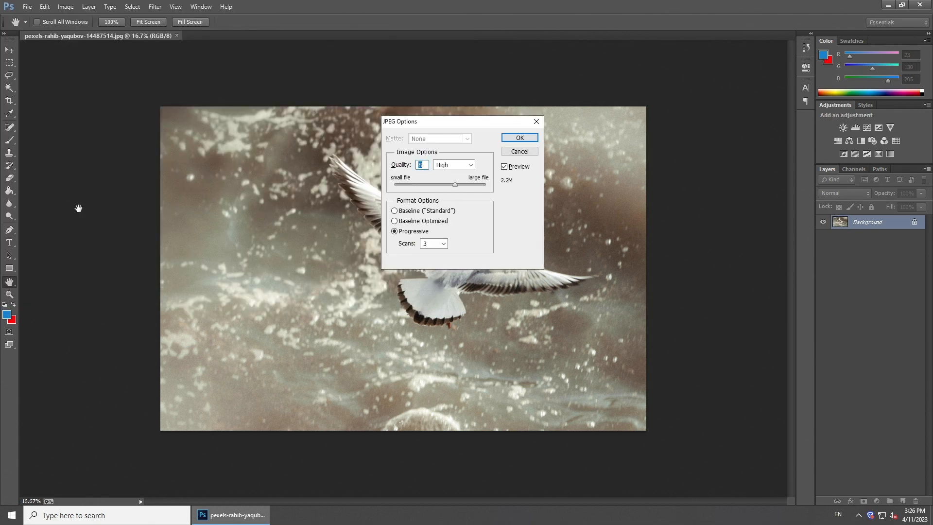
pyautogui.click(519, 138)
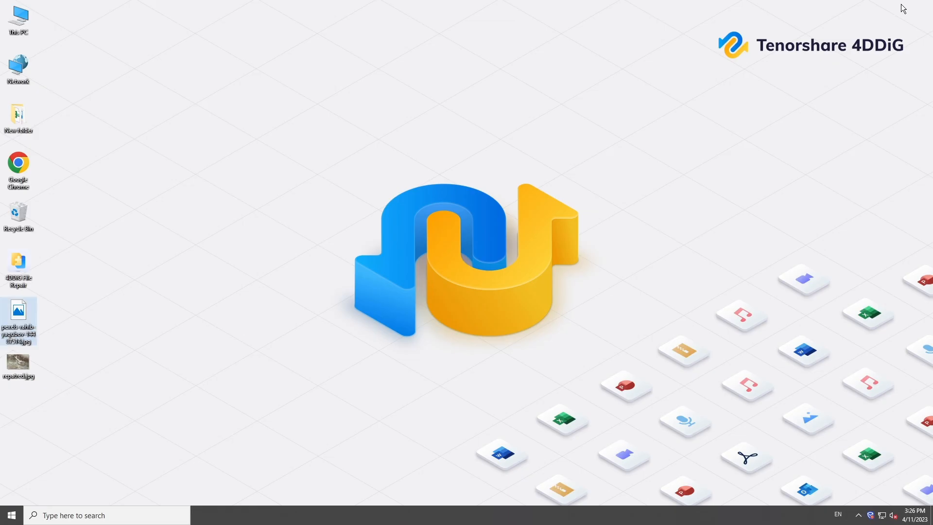
# Enter the command chkdsk d: /f /r in Command Prompt to fix errors on drive D
pyautogui.doubleClick(17, 362)
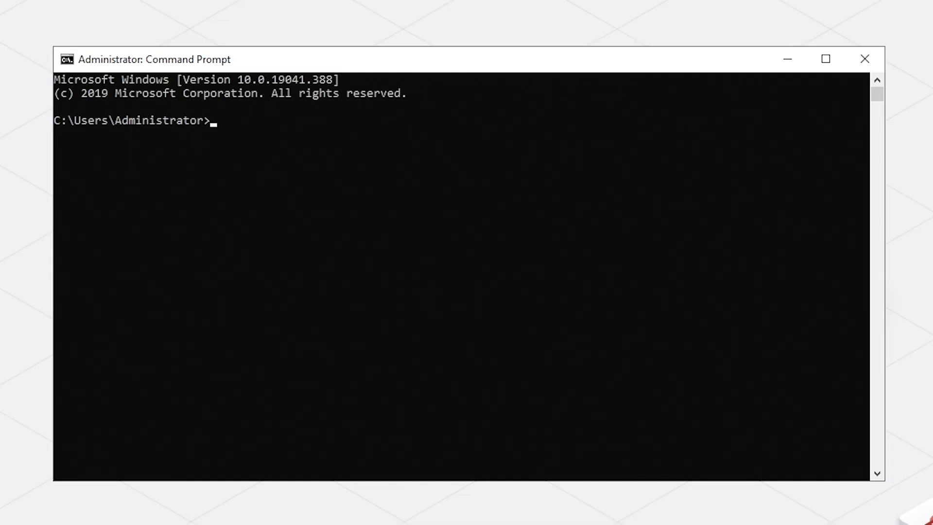
pyautogui.write('chk')
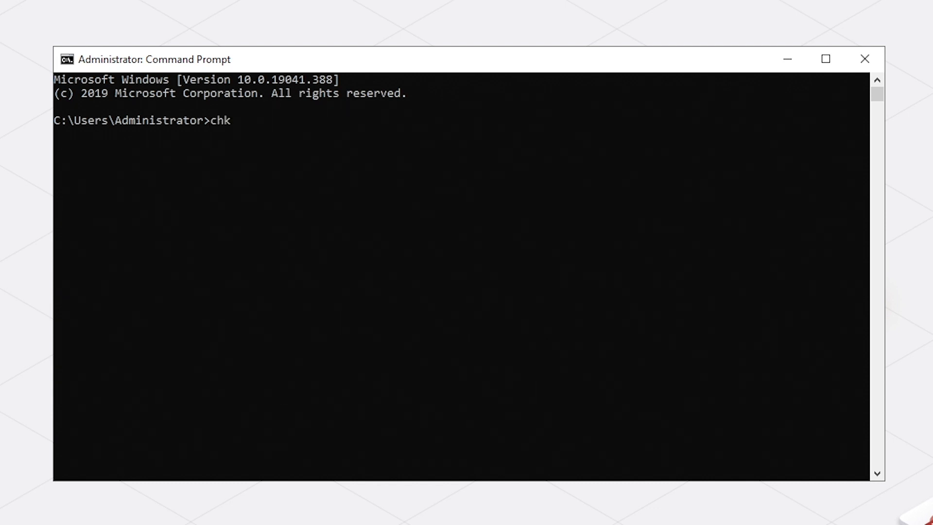
pyautogui.write('dsk')
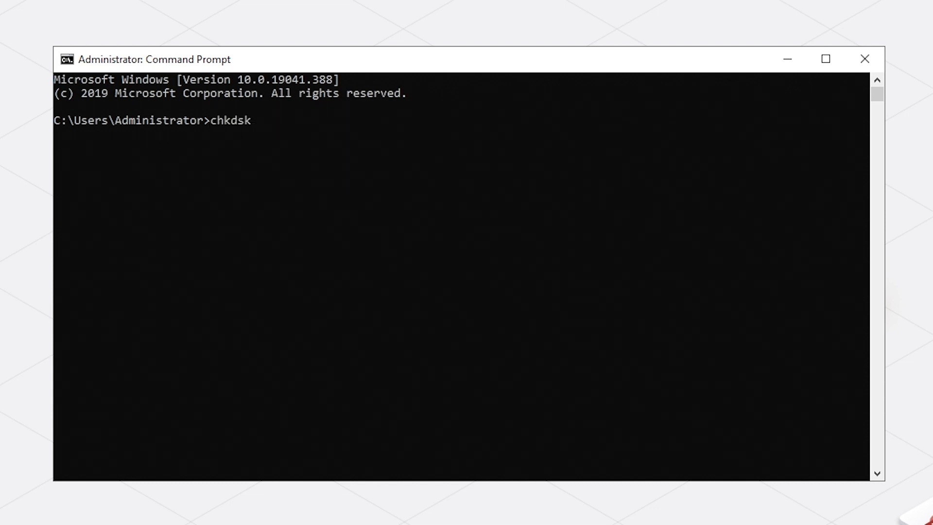
pyautogui.write('d: /')
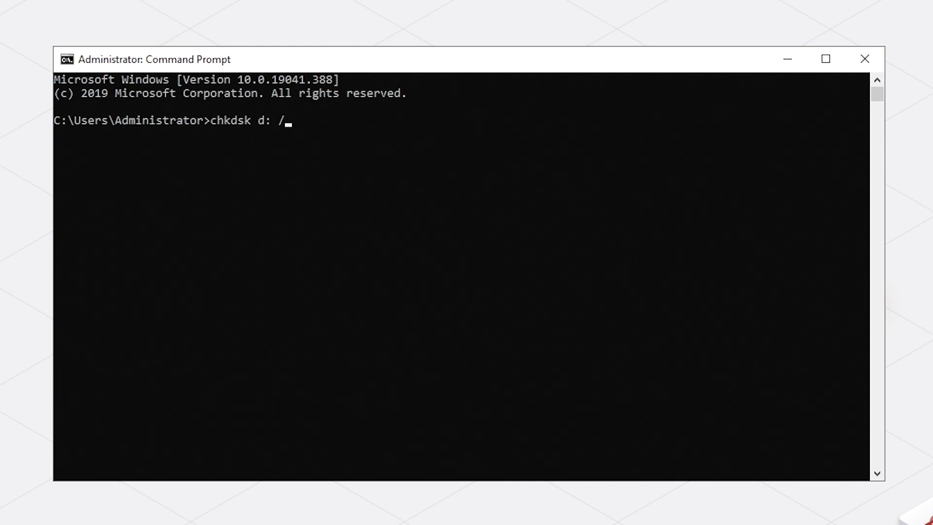
pyautogui.write('f /r')
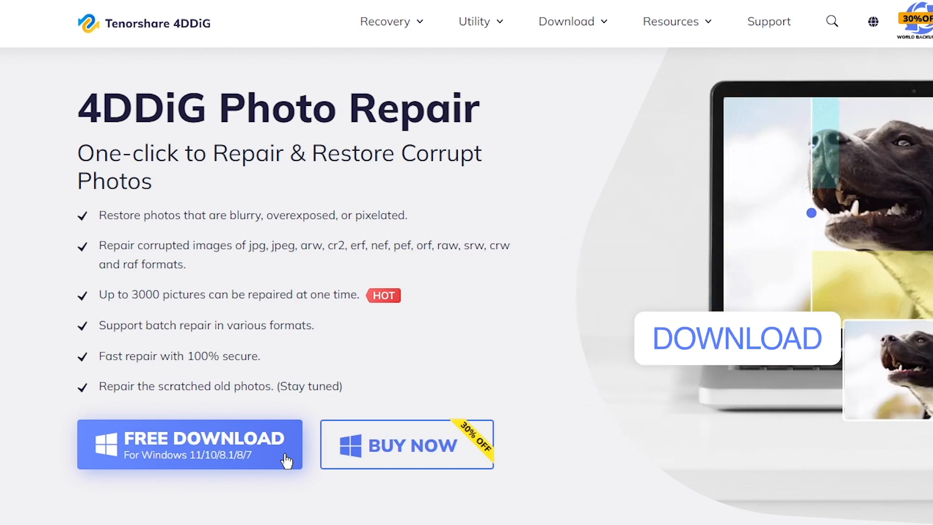
# In Photo Repair, add pexels-rahib-yaqubov-14487514.jpg from the Desktop for repair
pyautogui.click(190, 445)
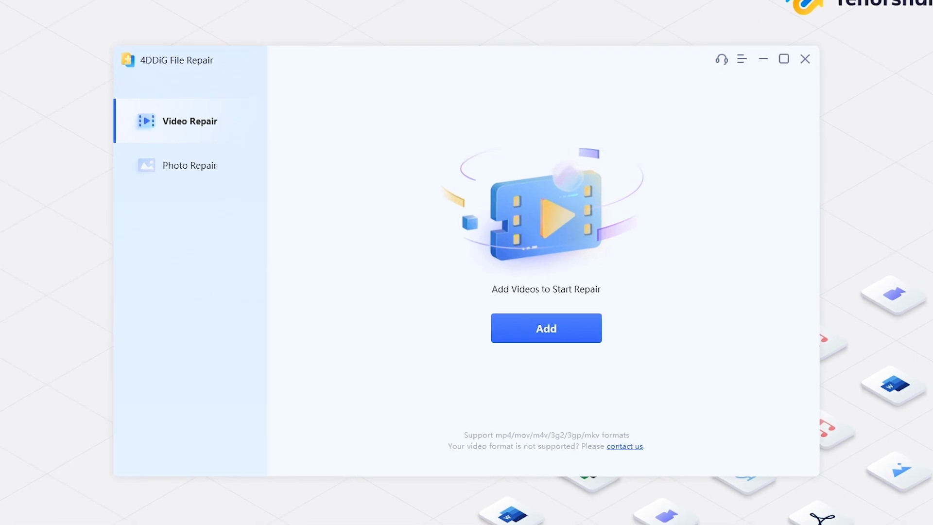
pyautogui.click(190, 166)
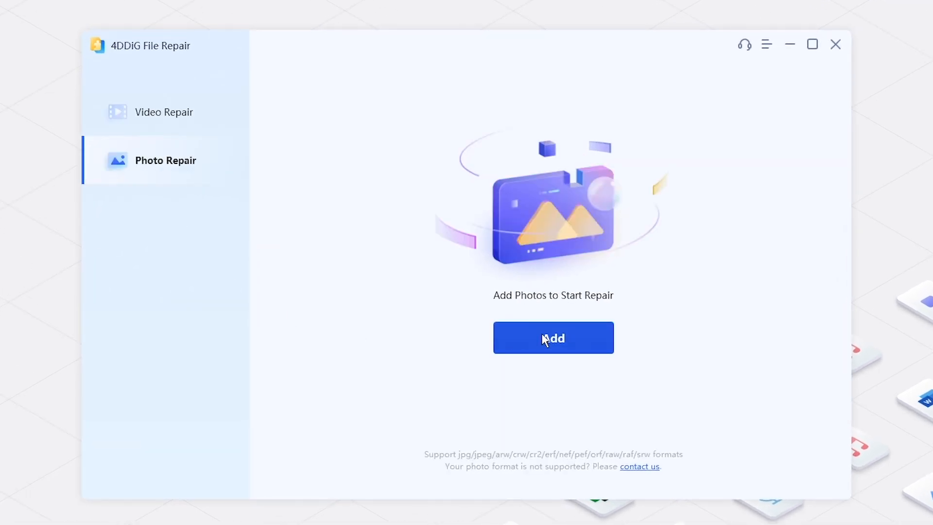
pyautogui.click(553, 337)
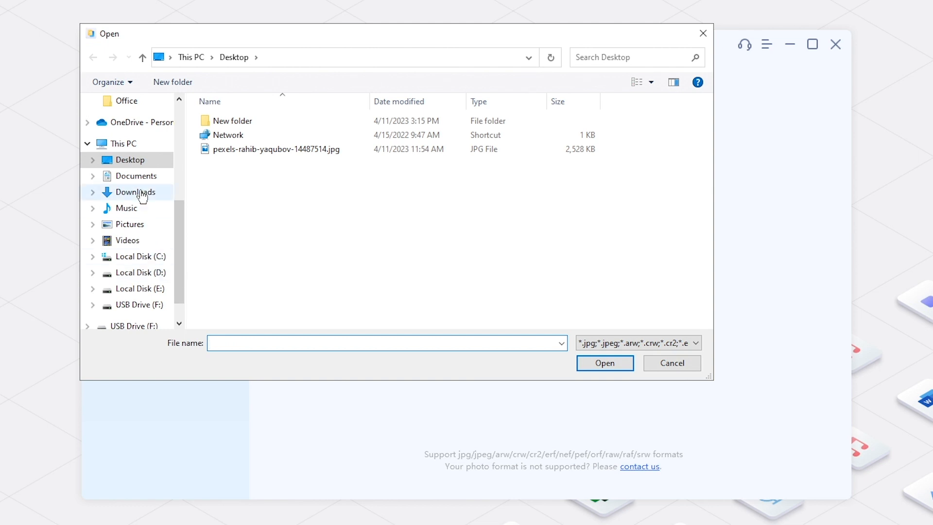
pyautogui.click(275, 149)
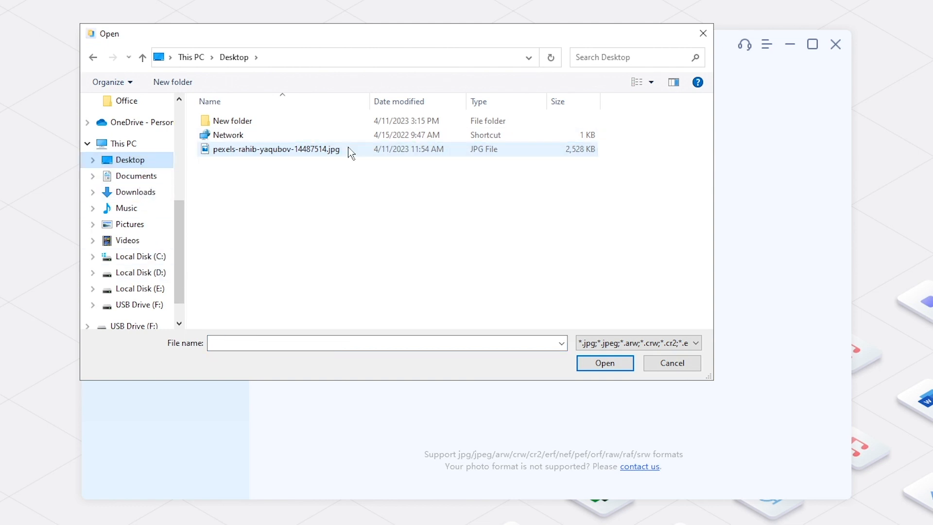
pyautogui.click(605, 363)
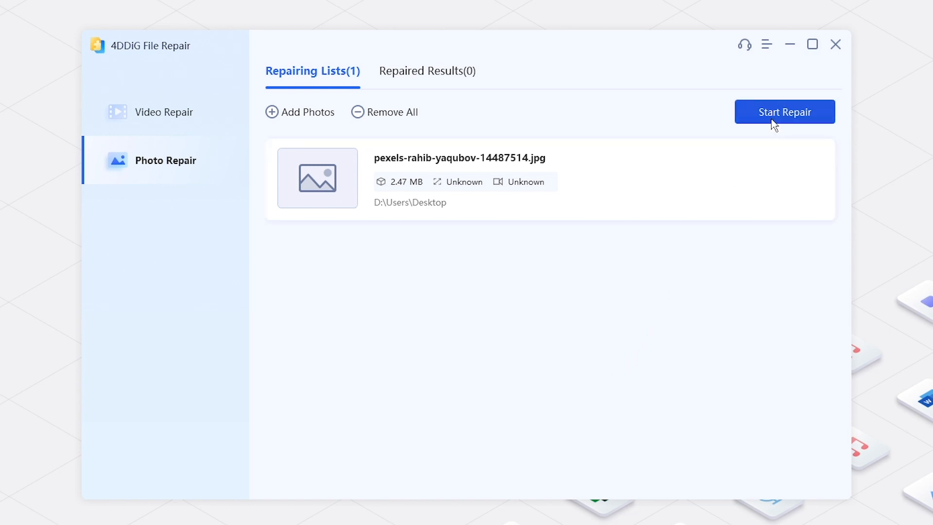
# Repair the photo, export the repaired copy to the Desktop and show its folder
pyautogui.click(784, 112)
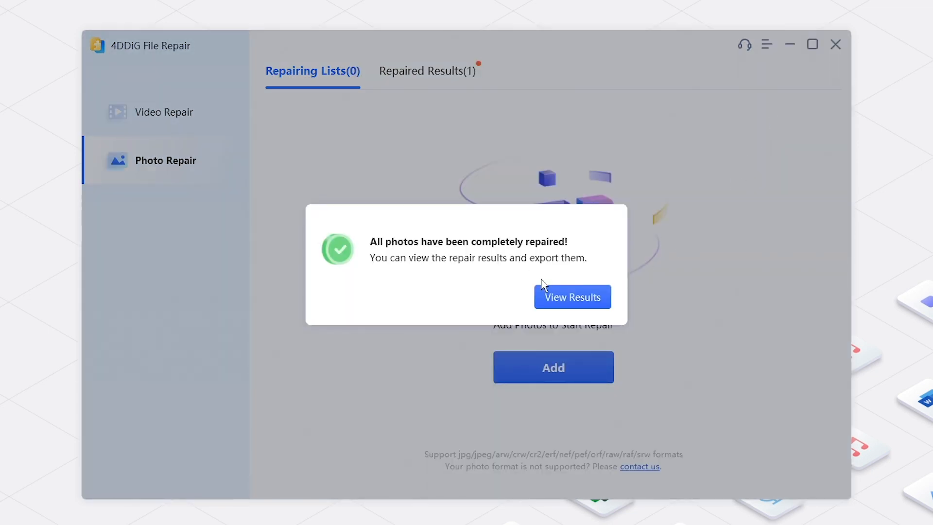
pyautogui.click(571, 297)
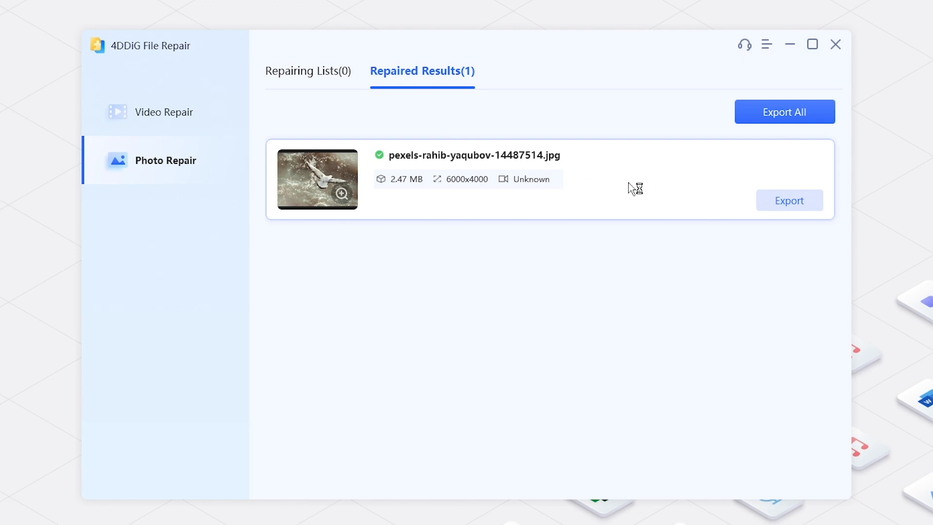
pyautogui.click(789, 201)
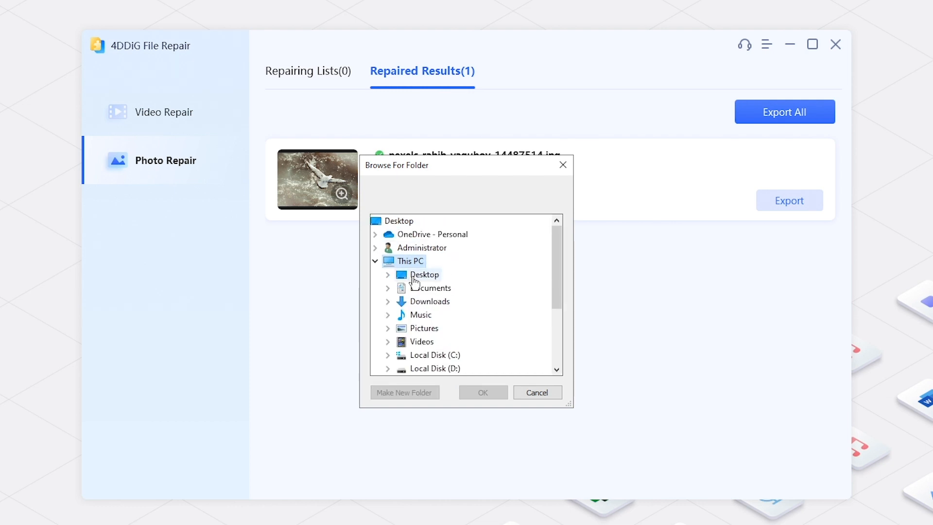
pyautogui.click(483, 392)
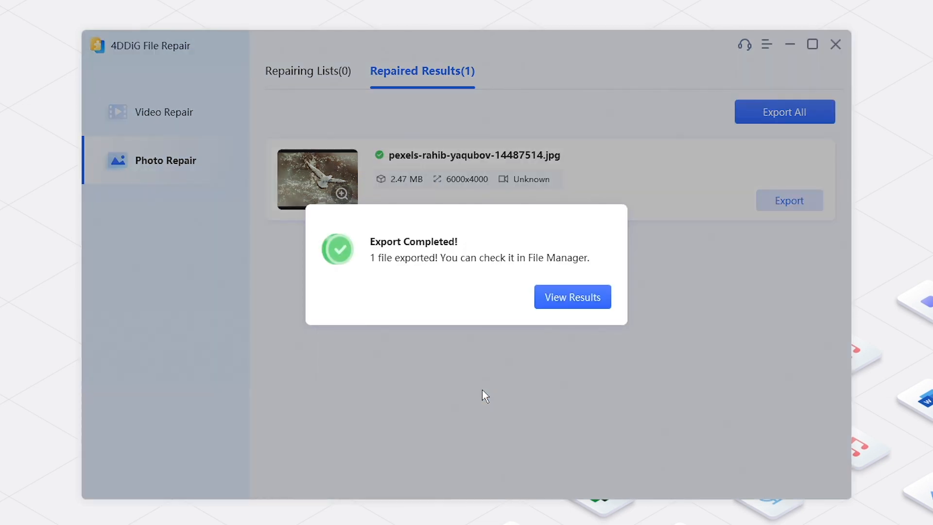
pyautogui.click(571, 298)
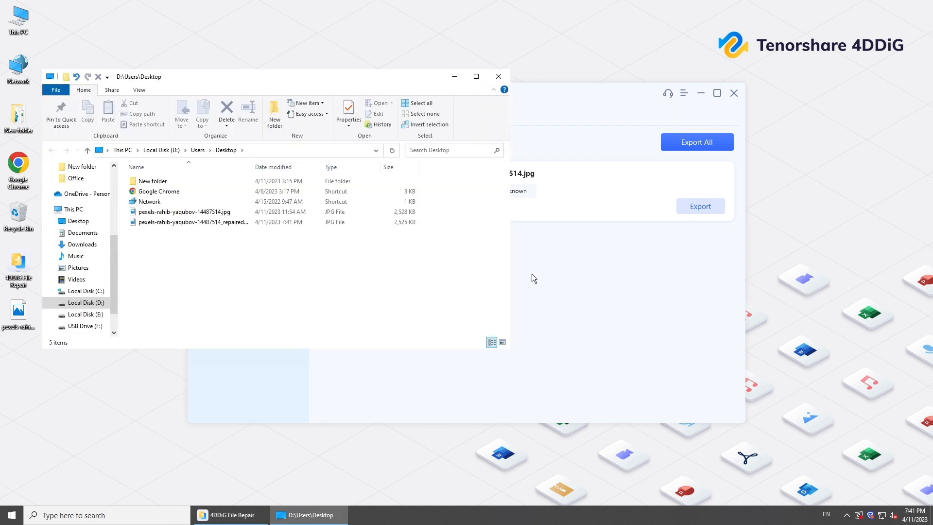
# Open the _repaired seagull JPG from the Desktop folder in Photos
pyautogui.click(193, 222)
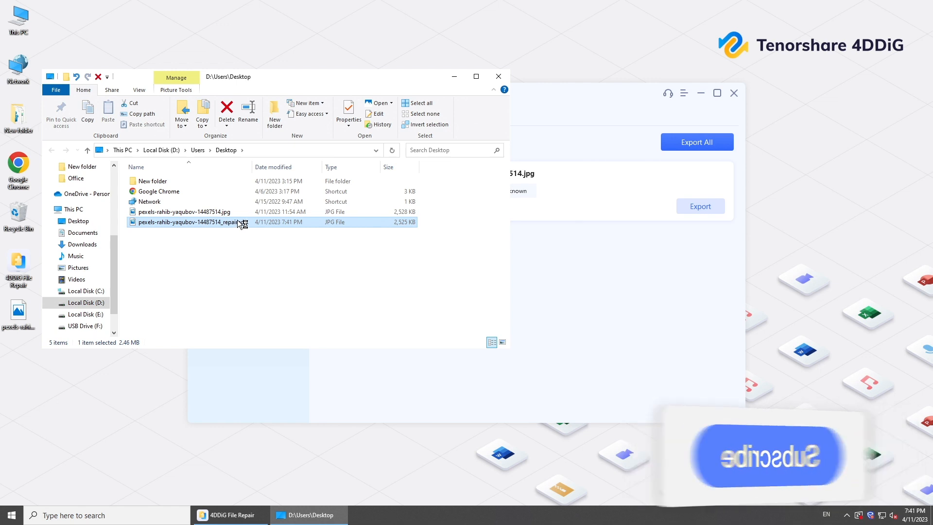
pyautogui.doubleClick(187, 221)
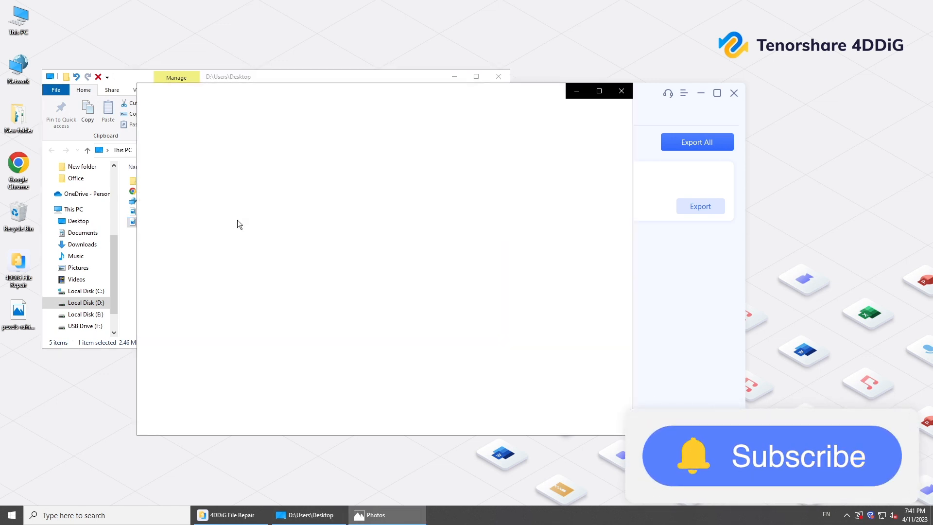